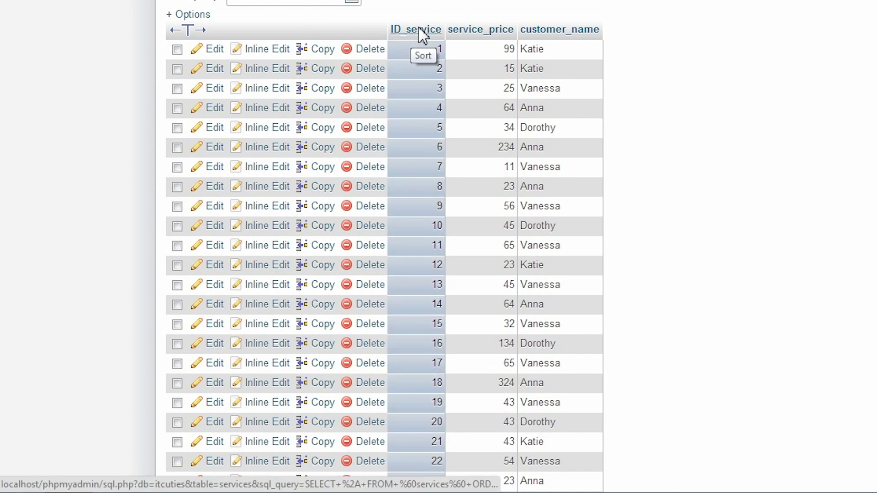
mouse_move(480, 41)
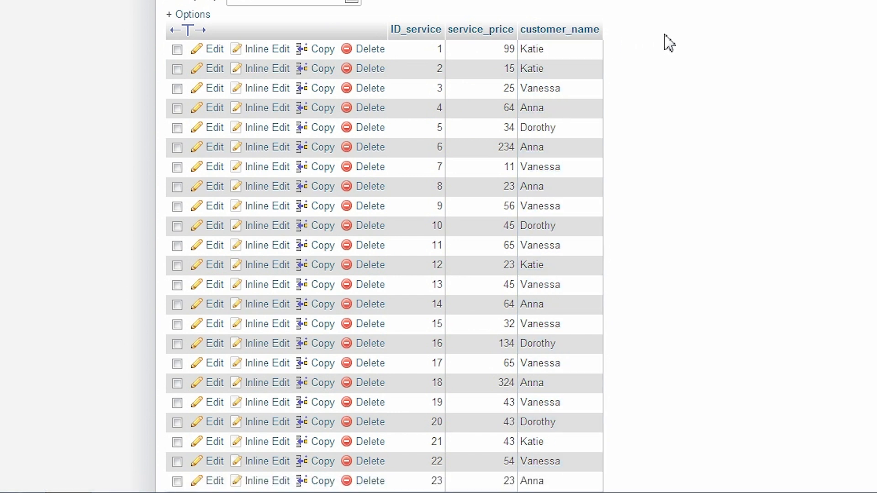
Replace the default query with SELECT COUNT(ID_service) FROM services;.
click(353, 96)
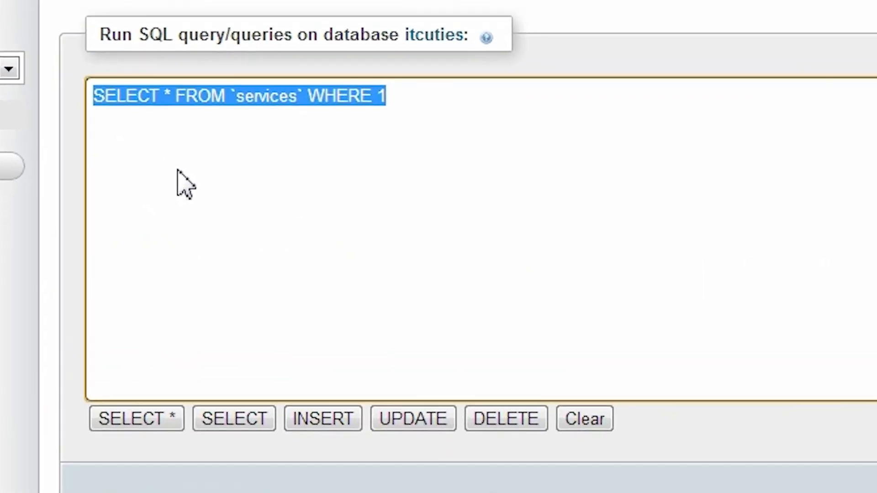
text(SELECT C)
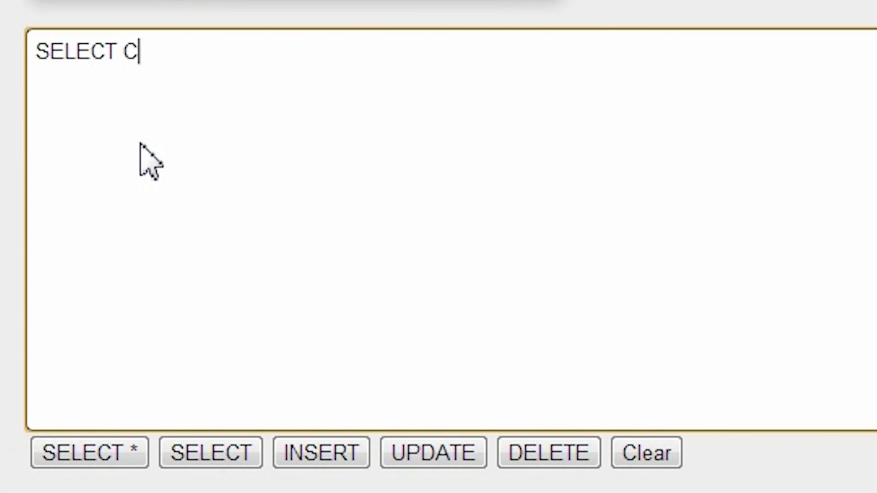
text(OUNT(ID_service))
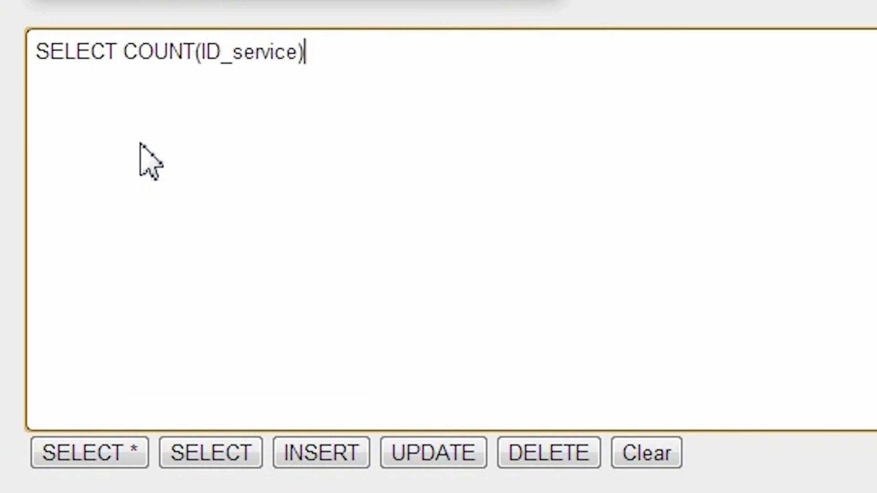
text(FROM services;)
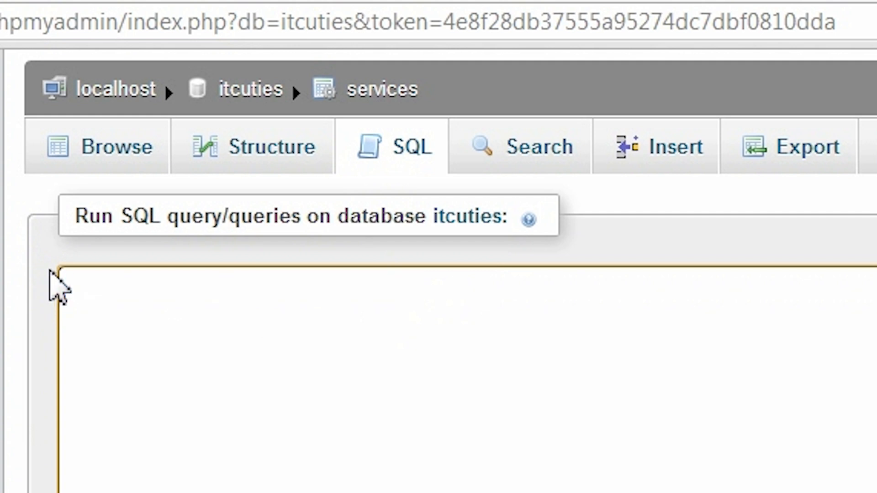
Type SELECT MAX(service_price) FROM services into the empty SQL box.
text(SELECT MAX()
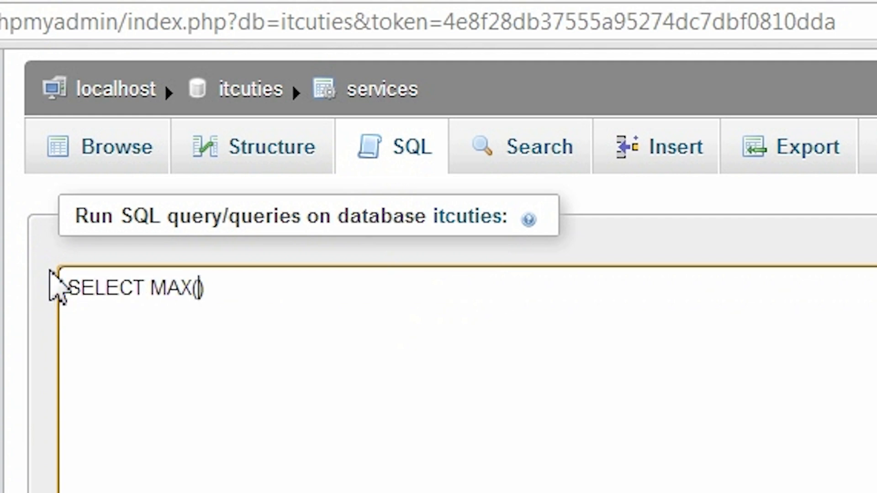
text(service_price) FROM servi)
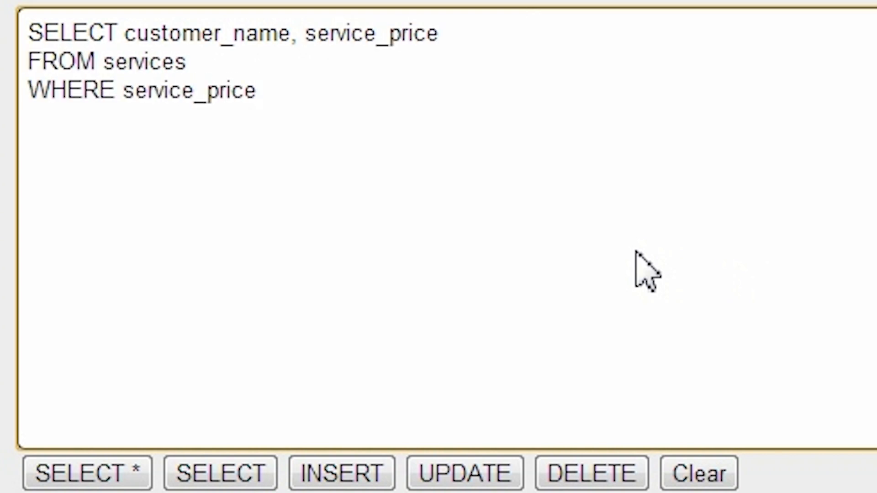
Finish the WHERE clause with > (SELECT AVG(service_price) FROM services);.
text(> (SELECT ))
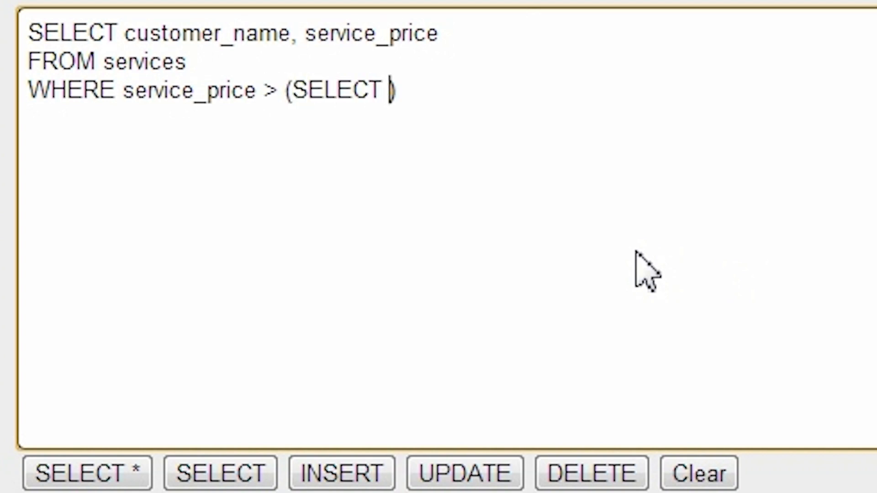
text(AVG(service_price))
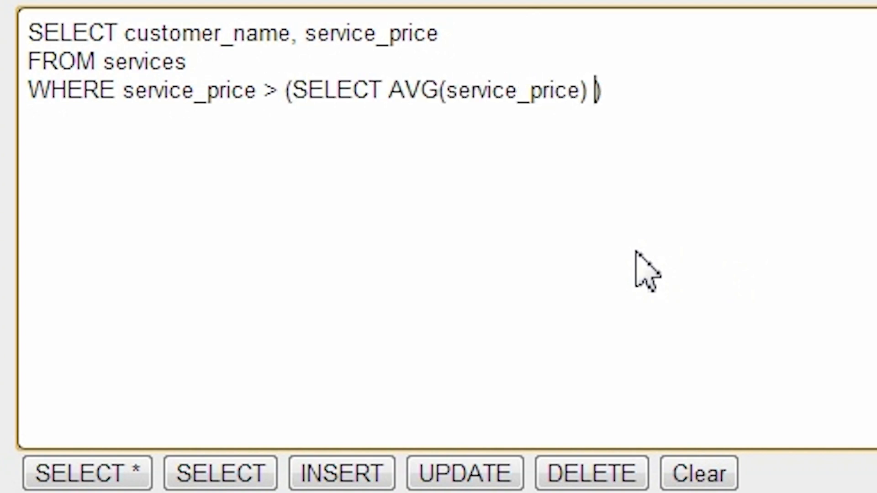
text(FROM services);)
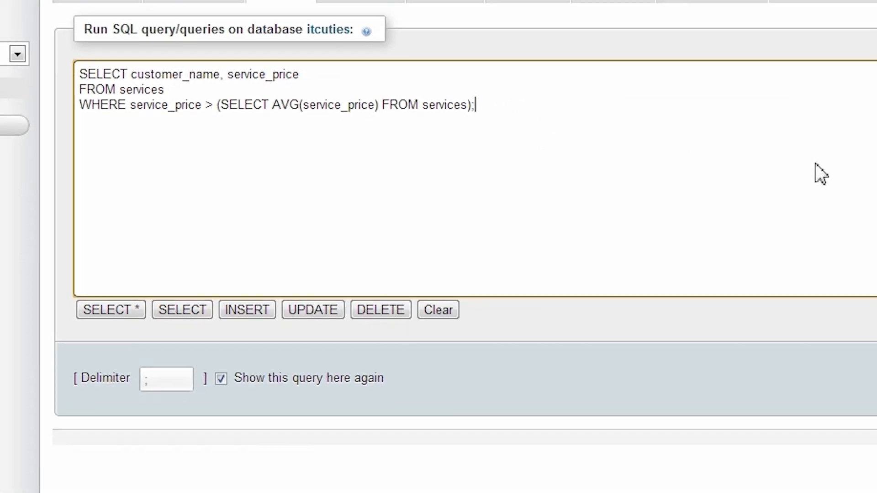